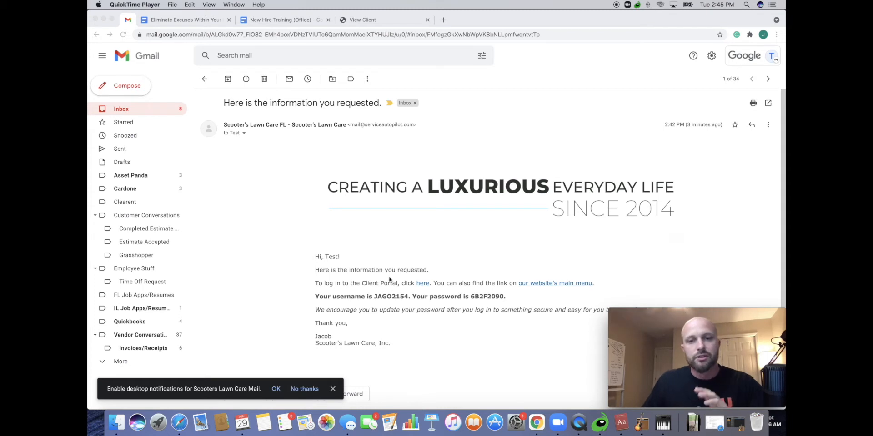
mouse_move(361, 273)
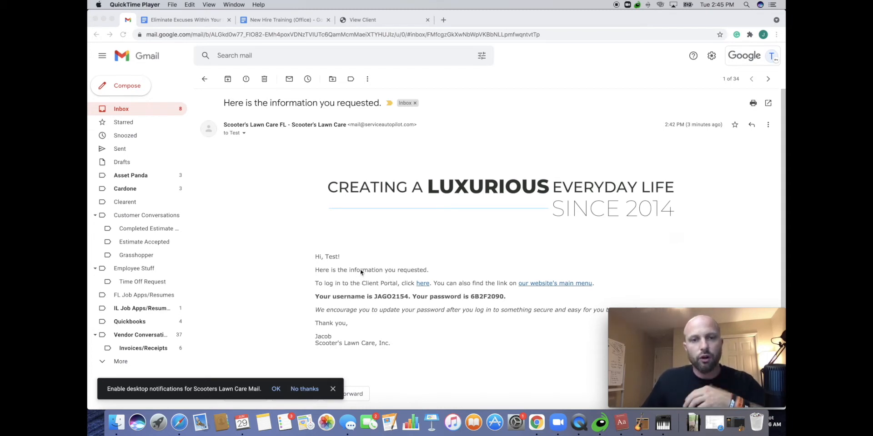
- Copy the username and temporary password from the welcome email into the portal login opened via its 'here' link
scroll("up", 3)
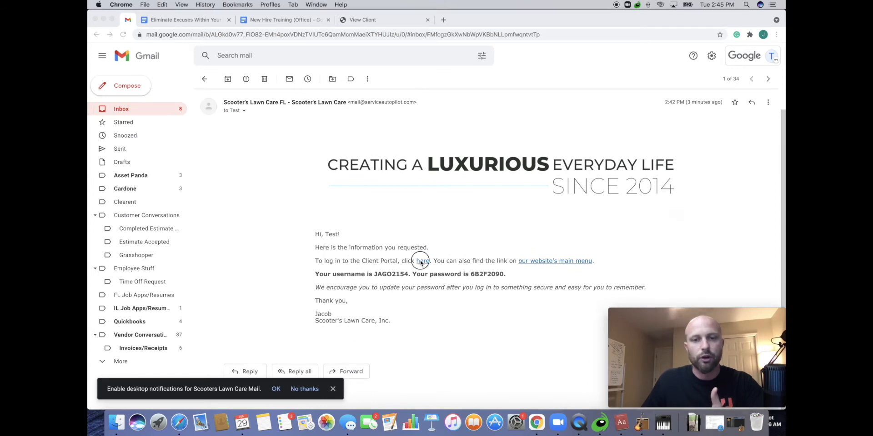
left_click(422, 261)
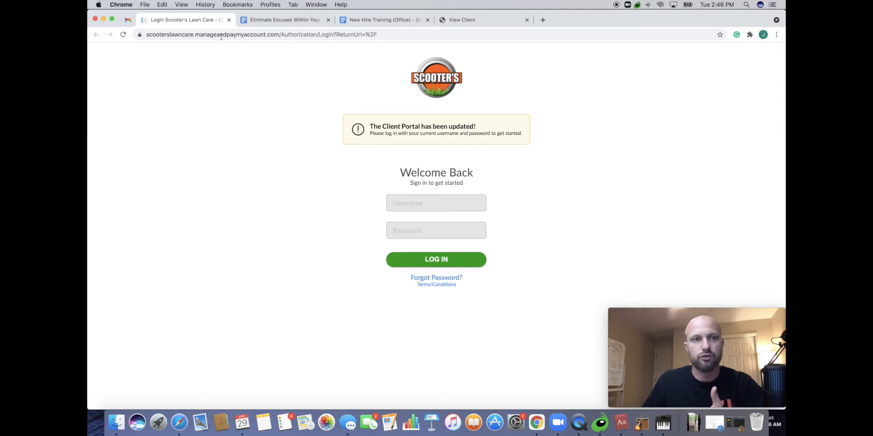
left_click(127, 19)
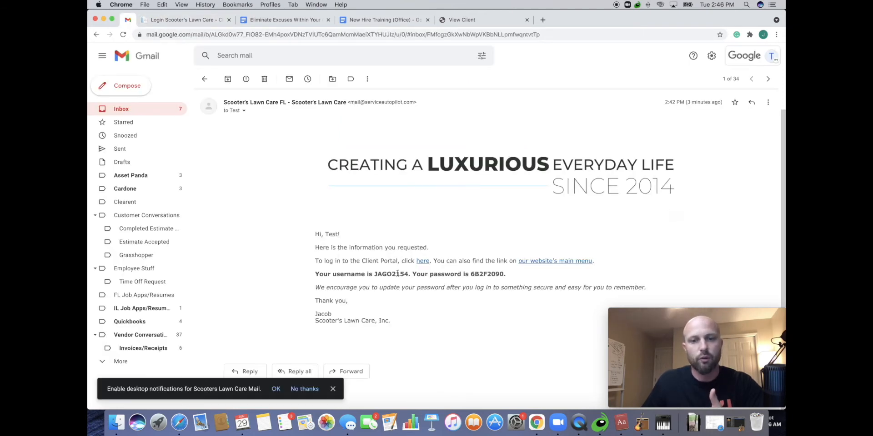
double_click(391, 274)
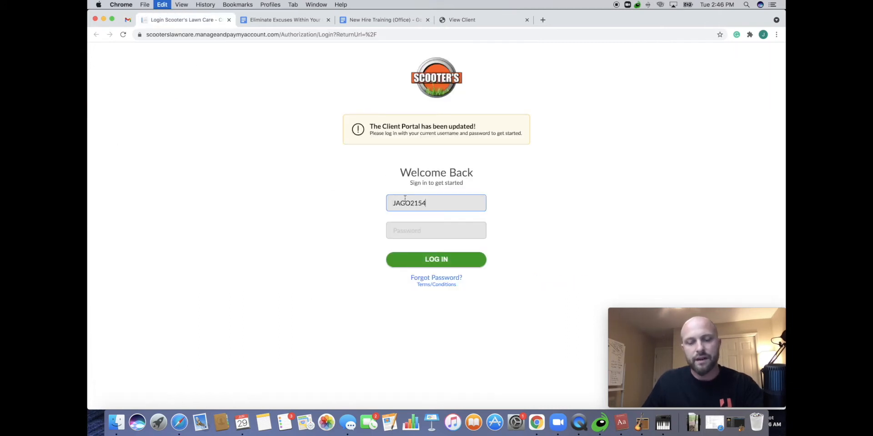
left_click(127, 19)
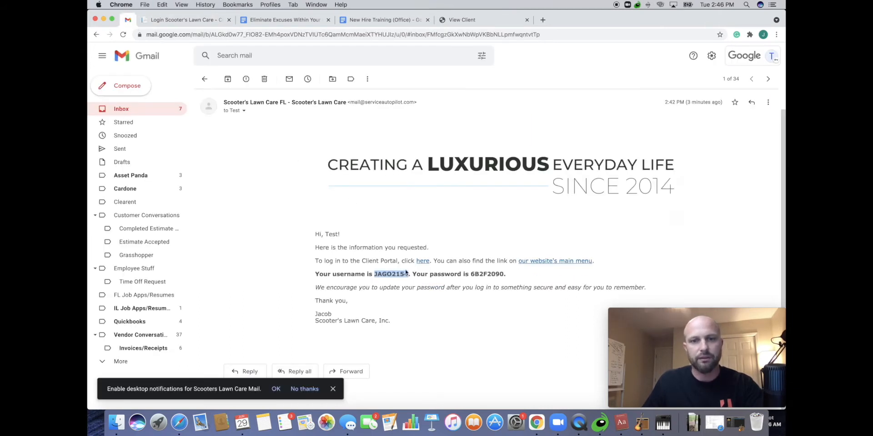
double_click(488, 273)
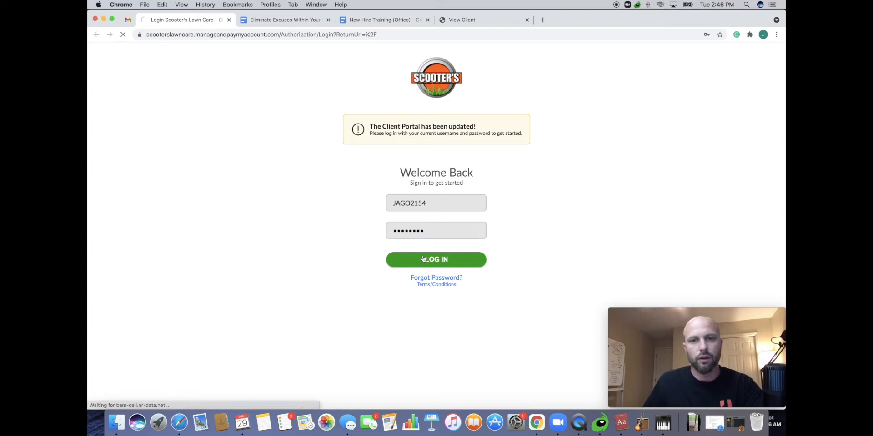
- Sign in, then set the new username 'Jacobgodar' and a new account password
left_click(435, 259)
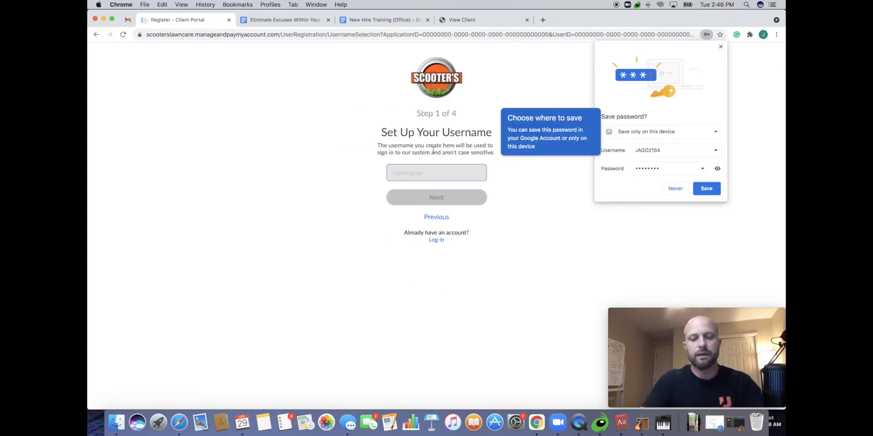
type("Jacobgodar")
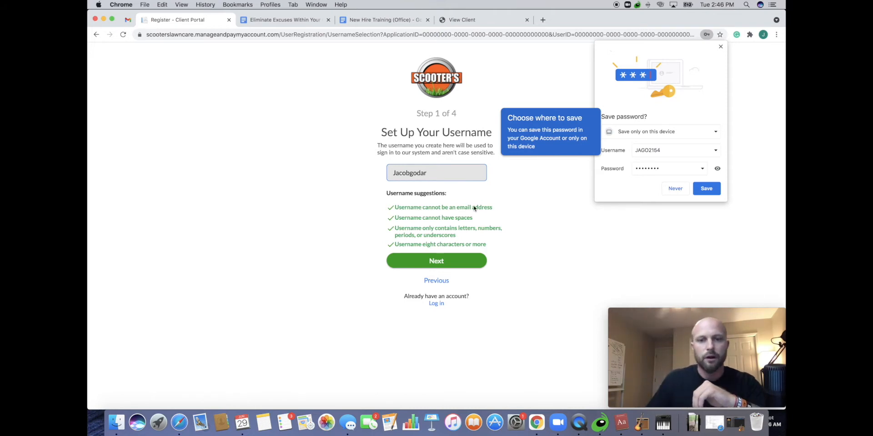
left_click(436, 261)
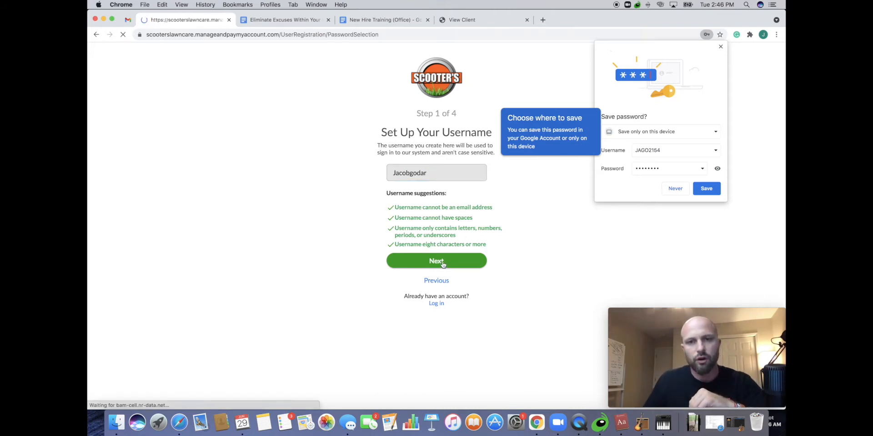
left_click(436, 261)
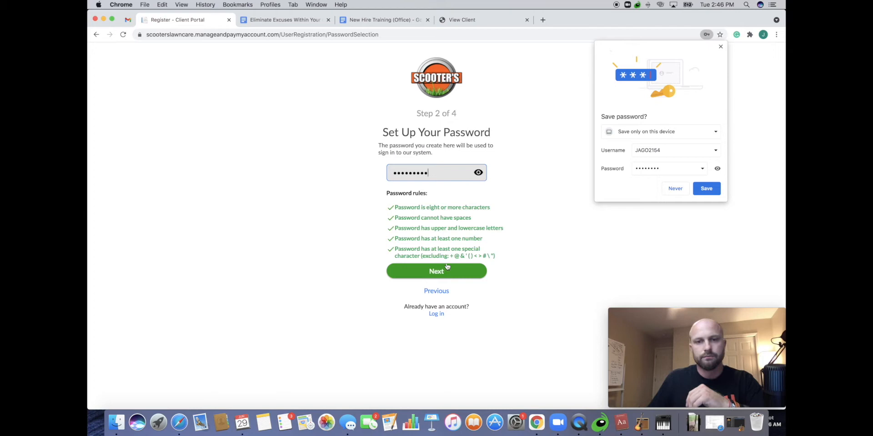
left_click(436, 271)
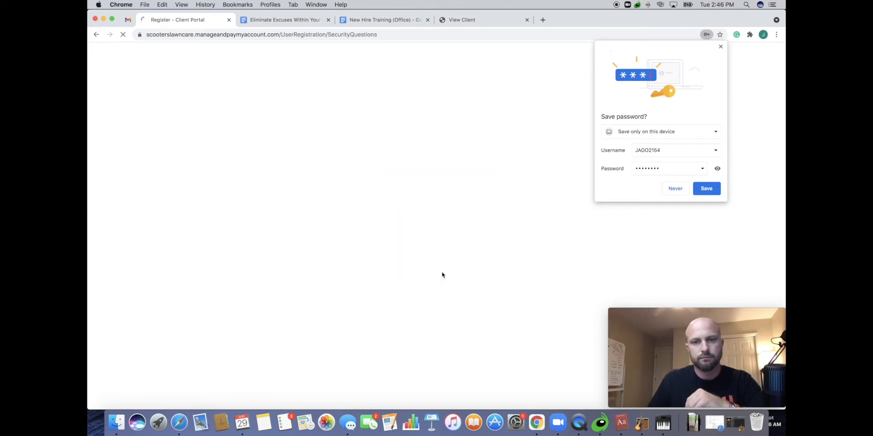
- Choose three security questions with answers, accept the terms and finish registration
left_click(435, 180)
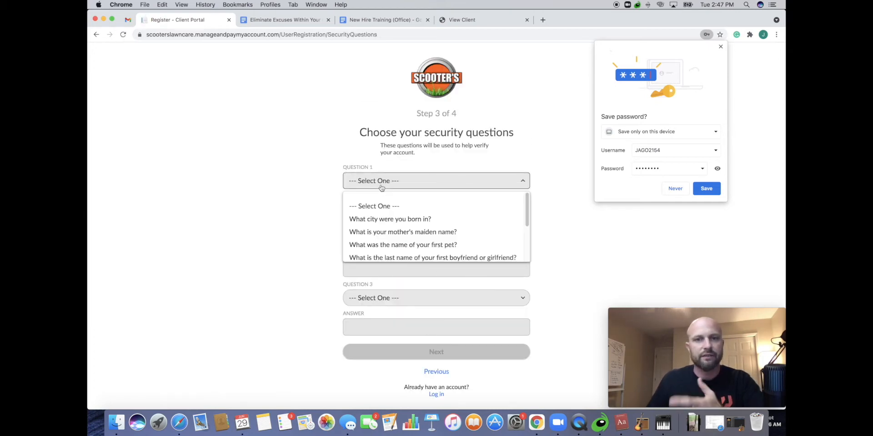
mouse_move(401, 245)
type("Ice cream")
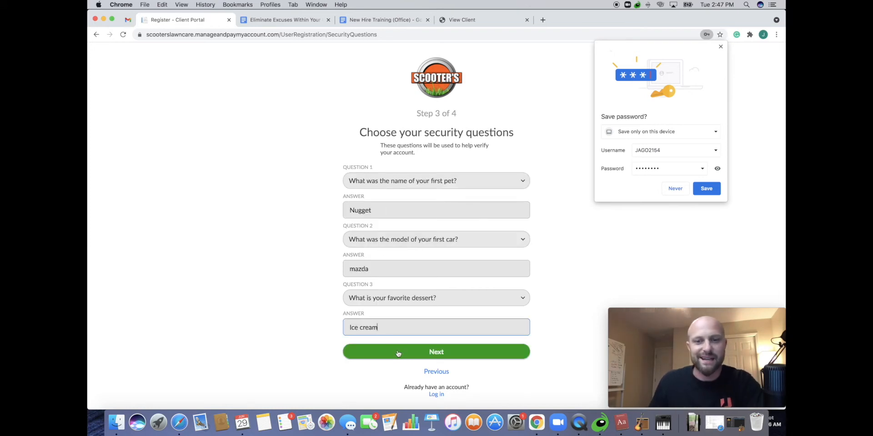
left_click(435, 351)
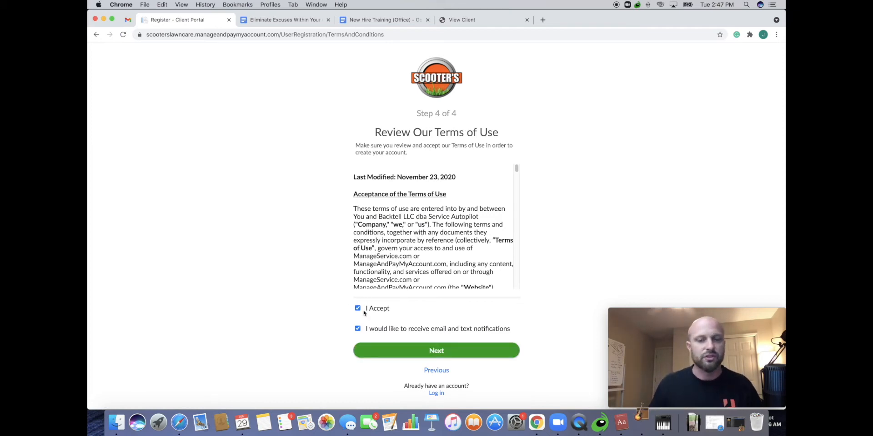
left_click(435, 351)
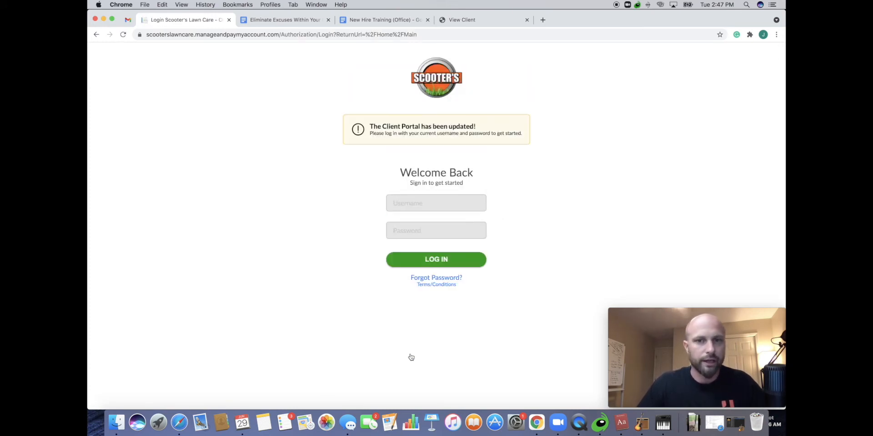
- Begin entering the new username 'J' on the portal sign-in page
left_click(435, 203)
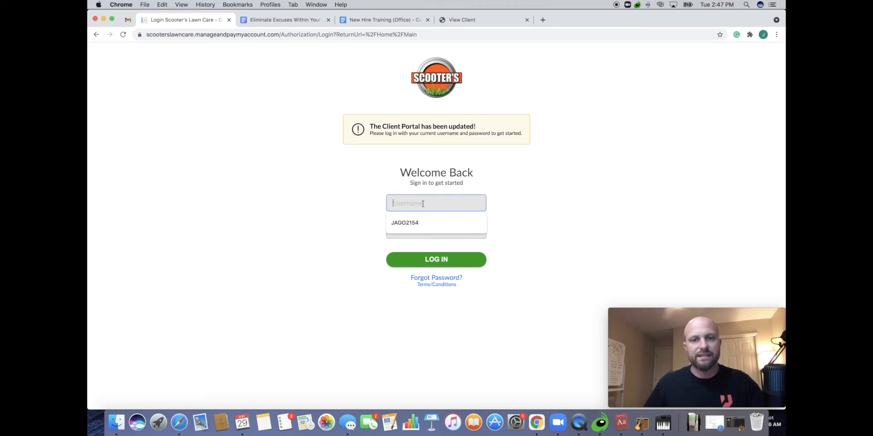
type("J")
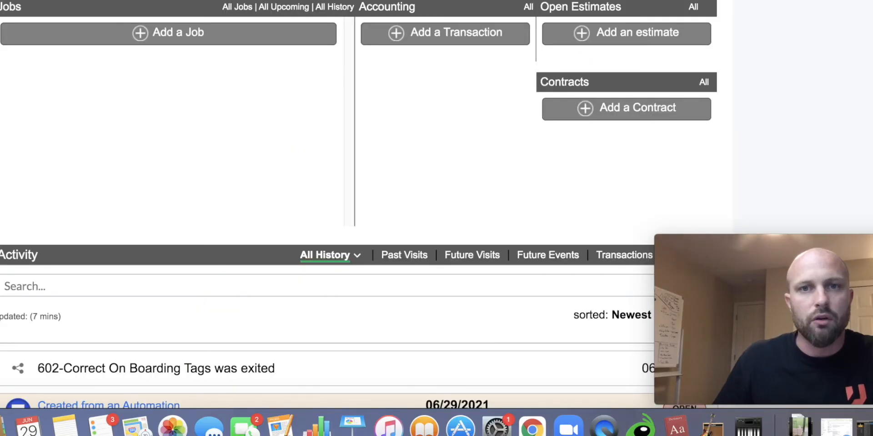
- Add a new invoice transaction on the client account and start choosing its first line item
left_click(444, 33)
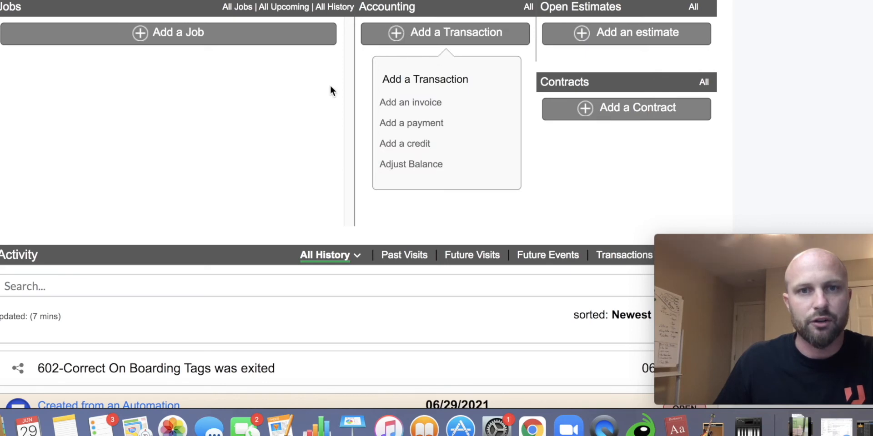
left_click(410, 103)
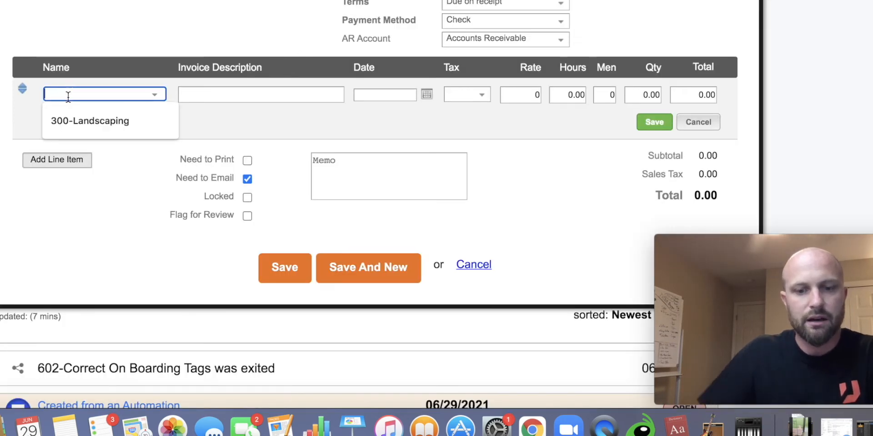
left_click(90, 121)
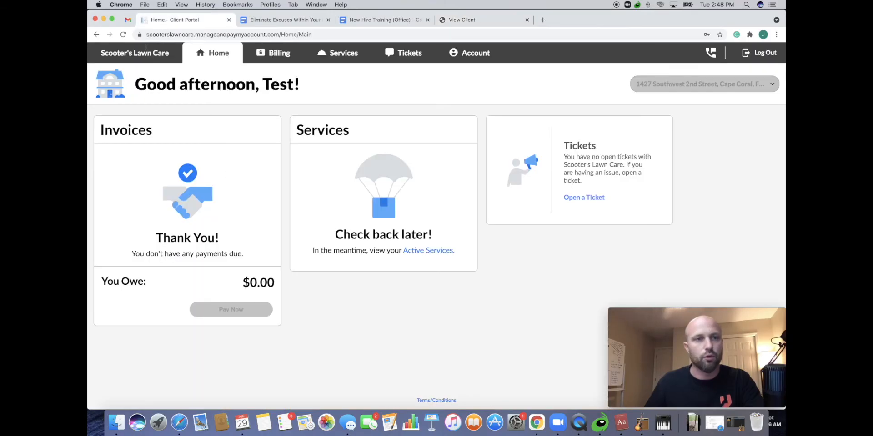
- Return from the invoice PDF to the portal and show Billing with invoice #30100 owing $1.00
left_click(123, 35)
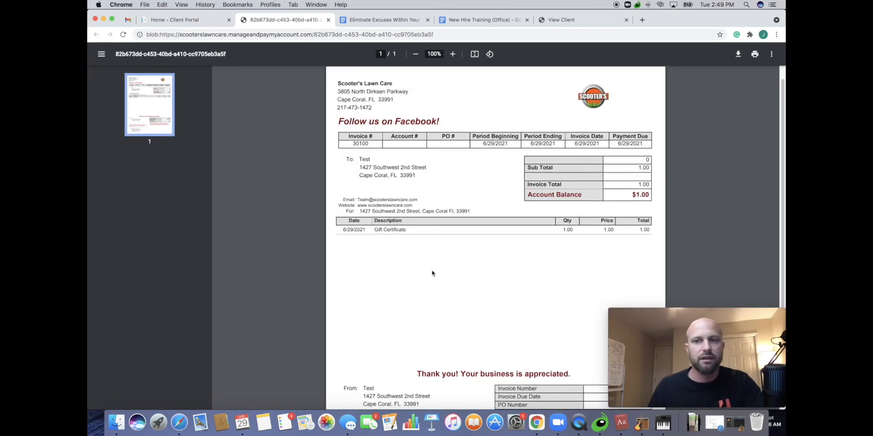
scroll("down", 3)
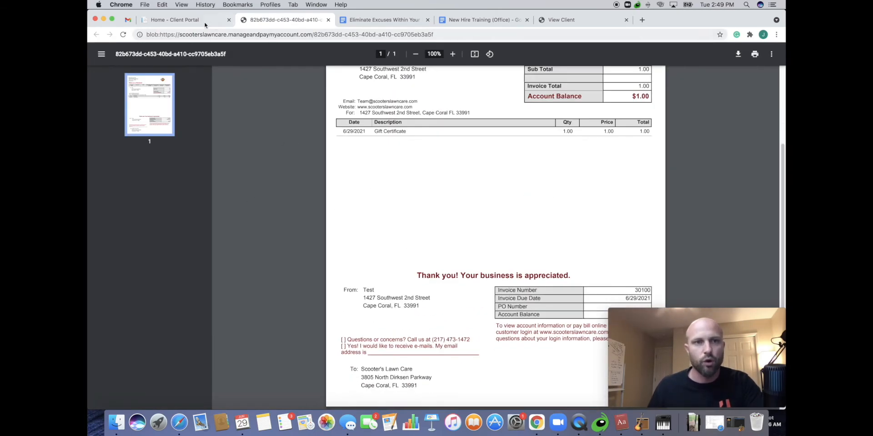
left_click(178, 19)
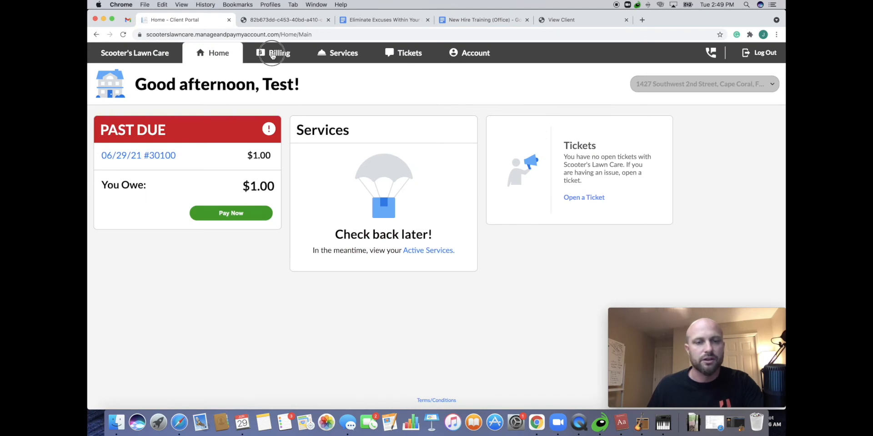
left_click(273, 53)
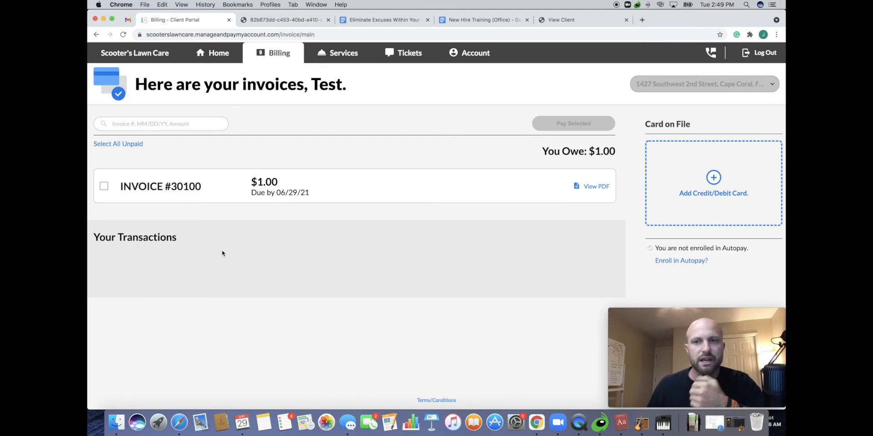
mouse_move(169, 251)
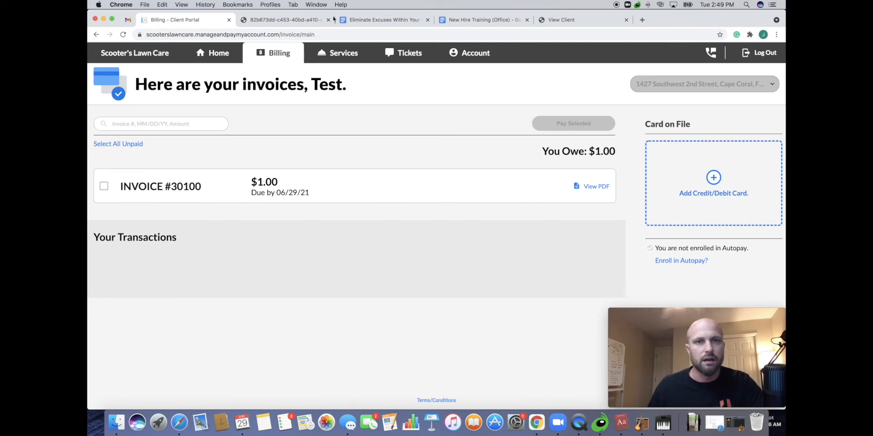
- From the View Client tab, find invoice #30100 in the invoice list and enter a payment on it
left_click(561, 20)
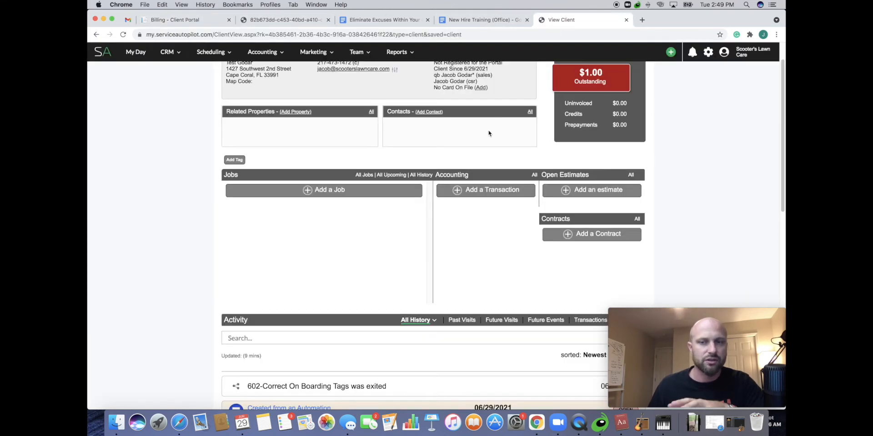
left_click(124, 34)
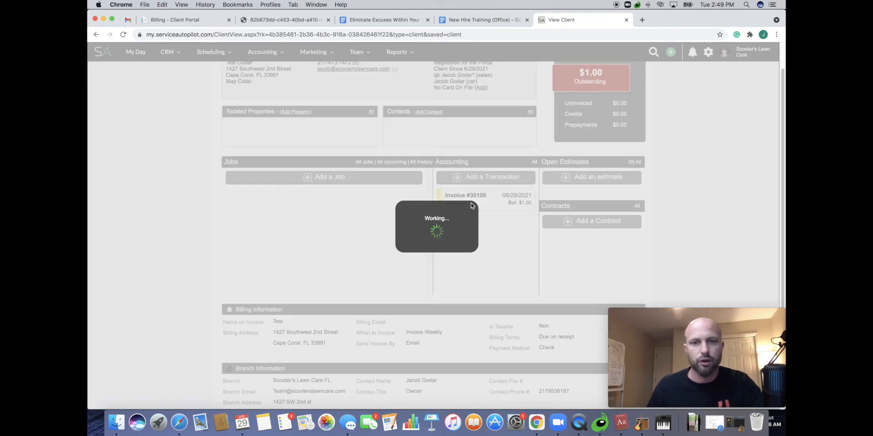
left_click(466, 194)
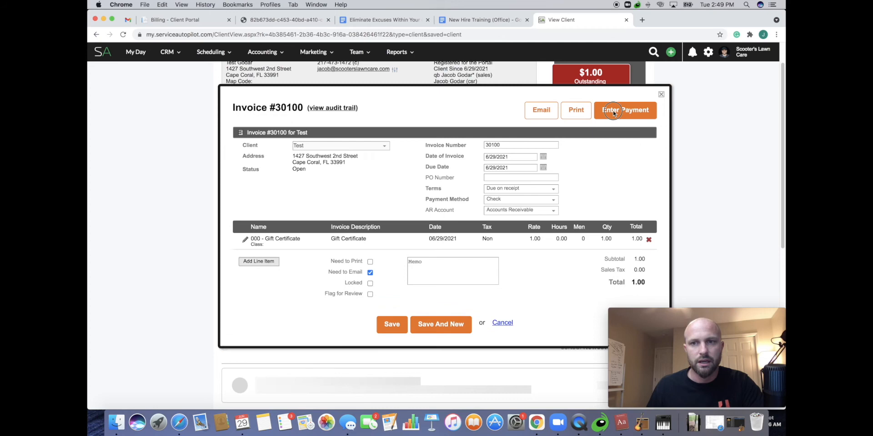
left_click(624, 110)
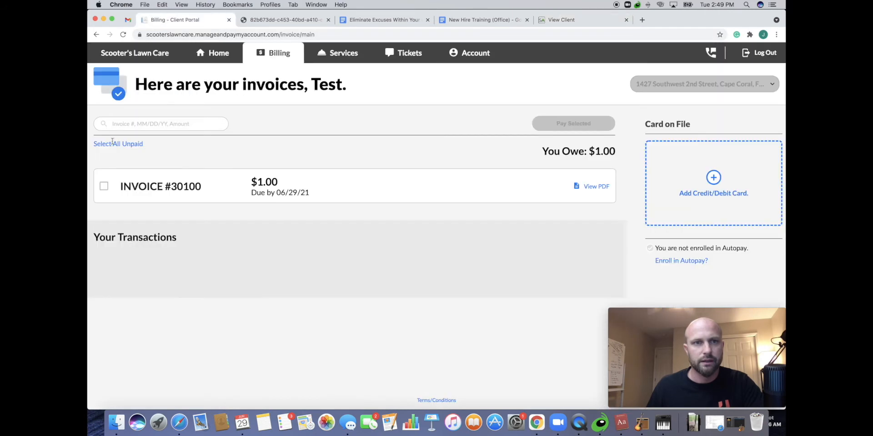
- Reload Billing to show $0.00 owed and the $1.00 check payment, then view its linked invoice 30100
left_click(581, 19)
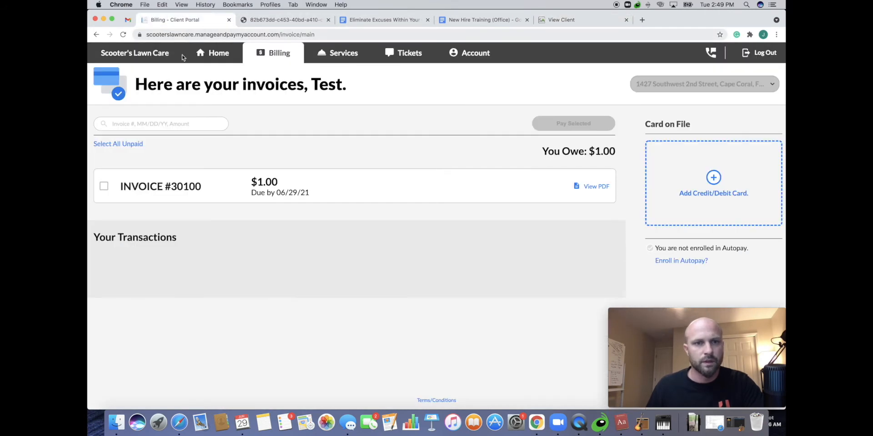
left_click(123, 35)
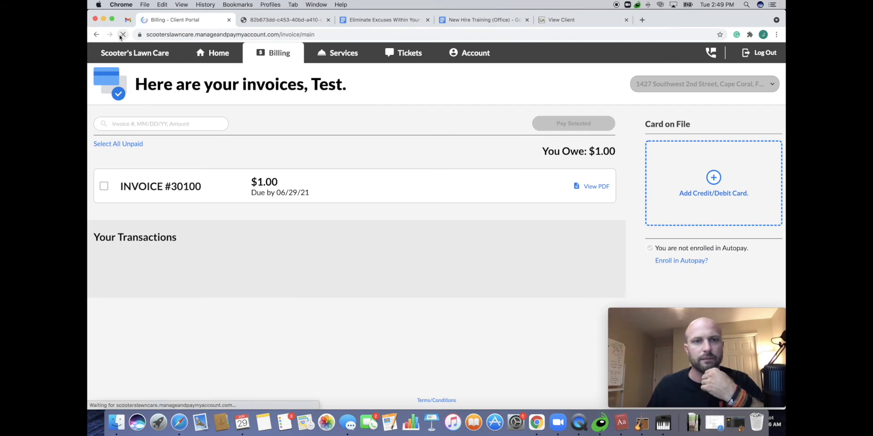
left_click(123, 34)
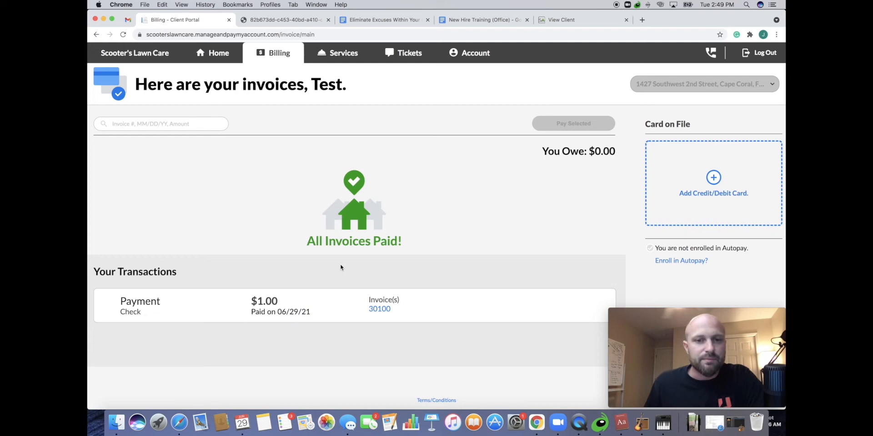
mouse_move(311, 274)
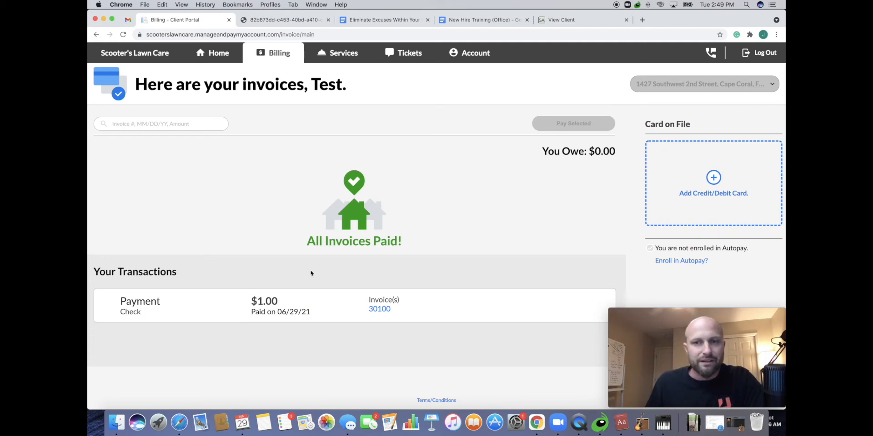
mouse_move(295, 282)
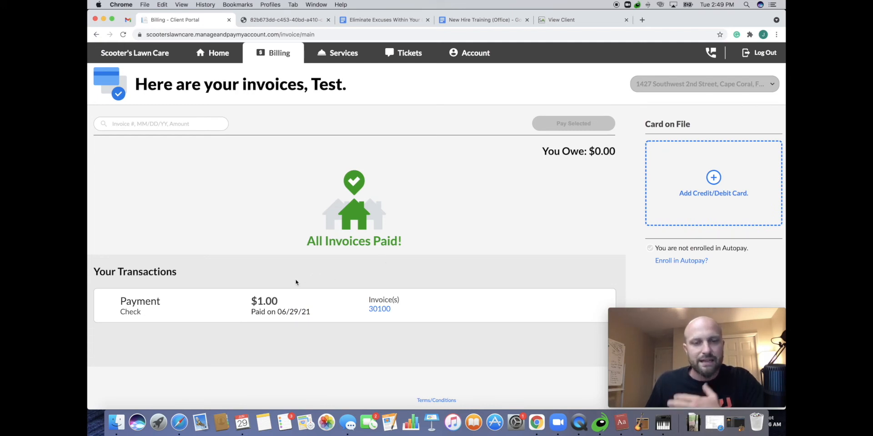
mouse_move(170, 294)
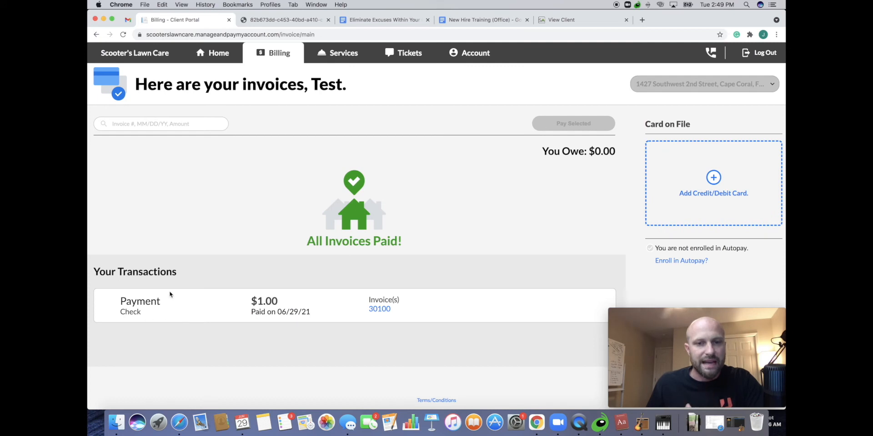
left_click(379, 309)
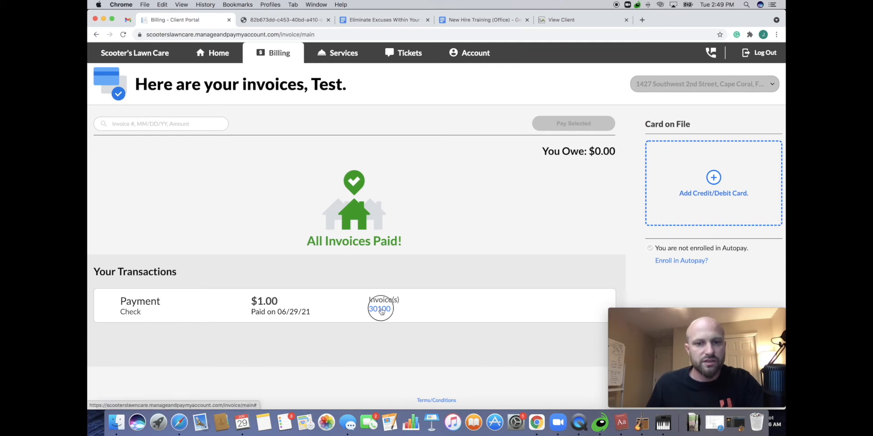
left_click(379, 309)
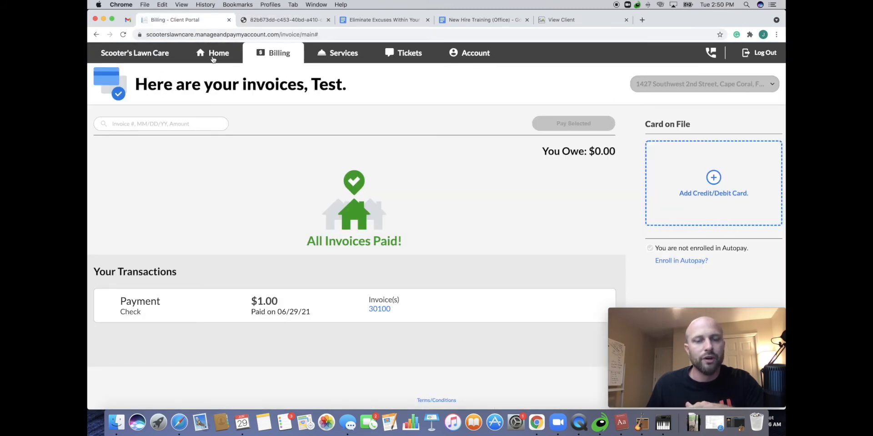
- View the Services page, then the Tickets page with no open and one closed ticket
left_click(337, 52)
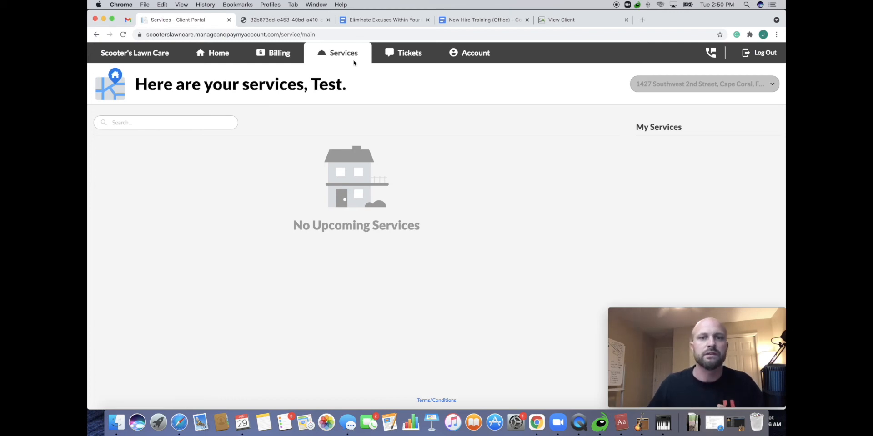
left_click(409, 53)
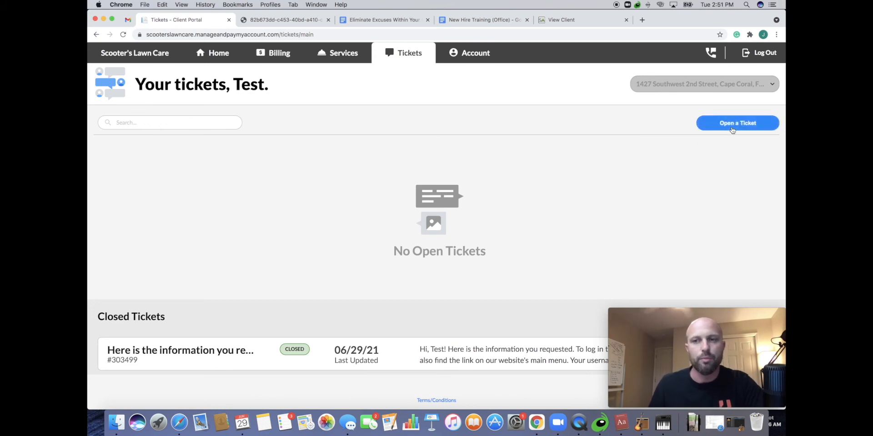
mouse_move(720, 142)
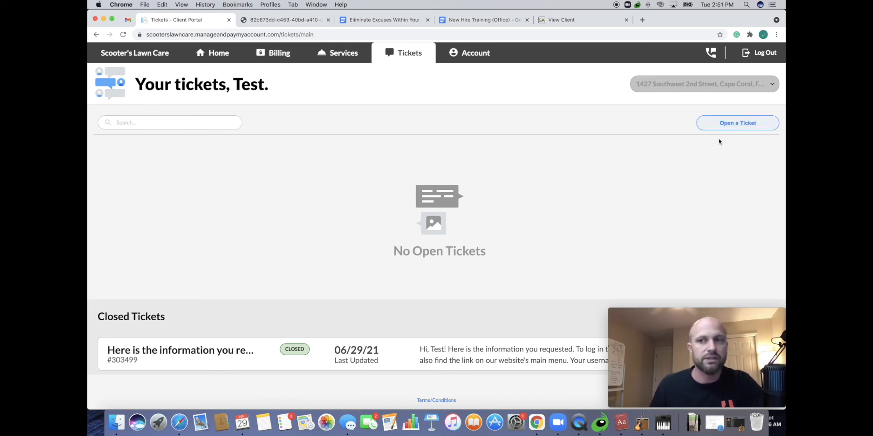
mouse_move(633, 204)
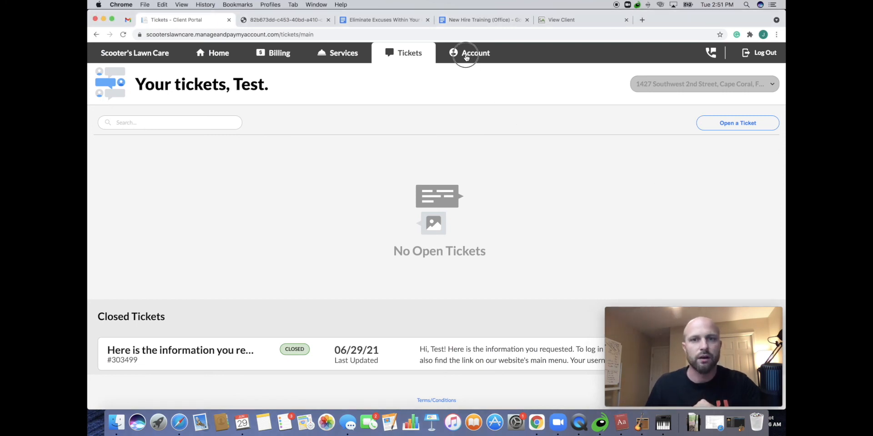
- Show the Account page with autopay off, security details and contact information
left_click(475, 52)
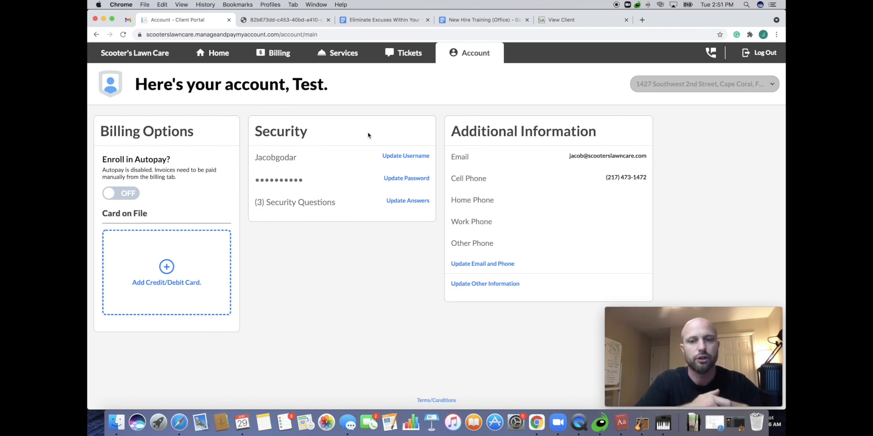
mouse_move(402, 148)
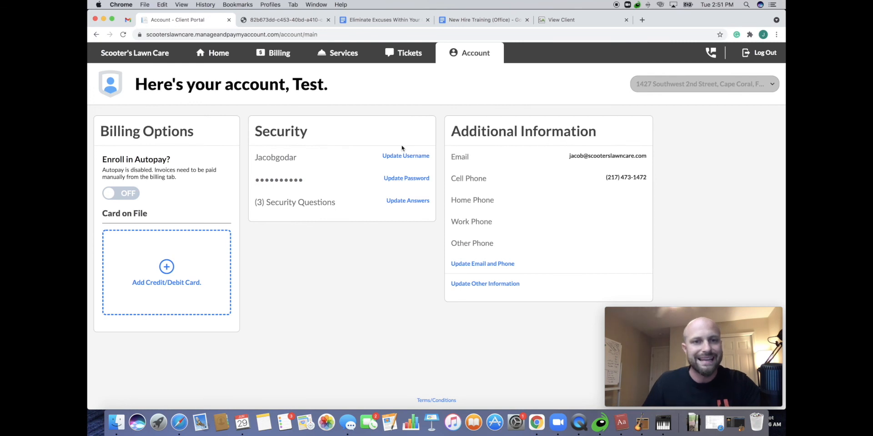